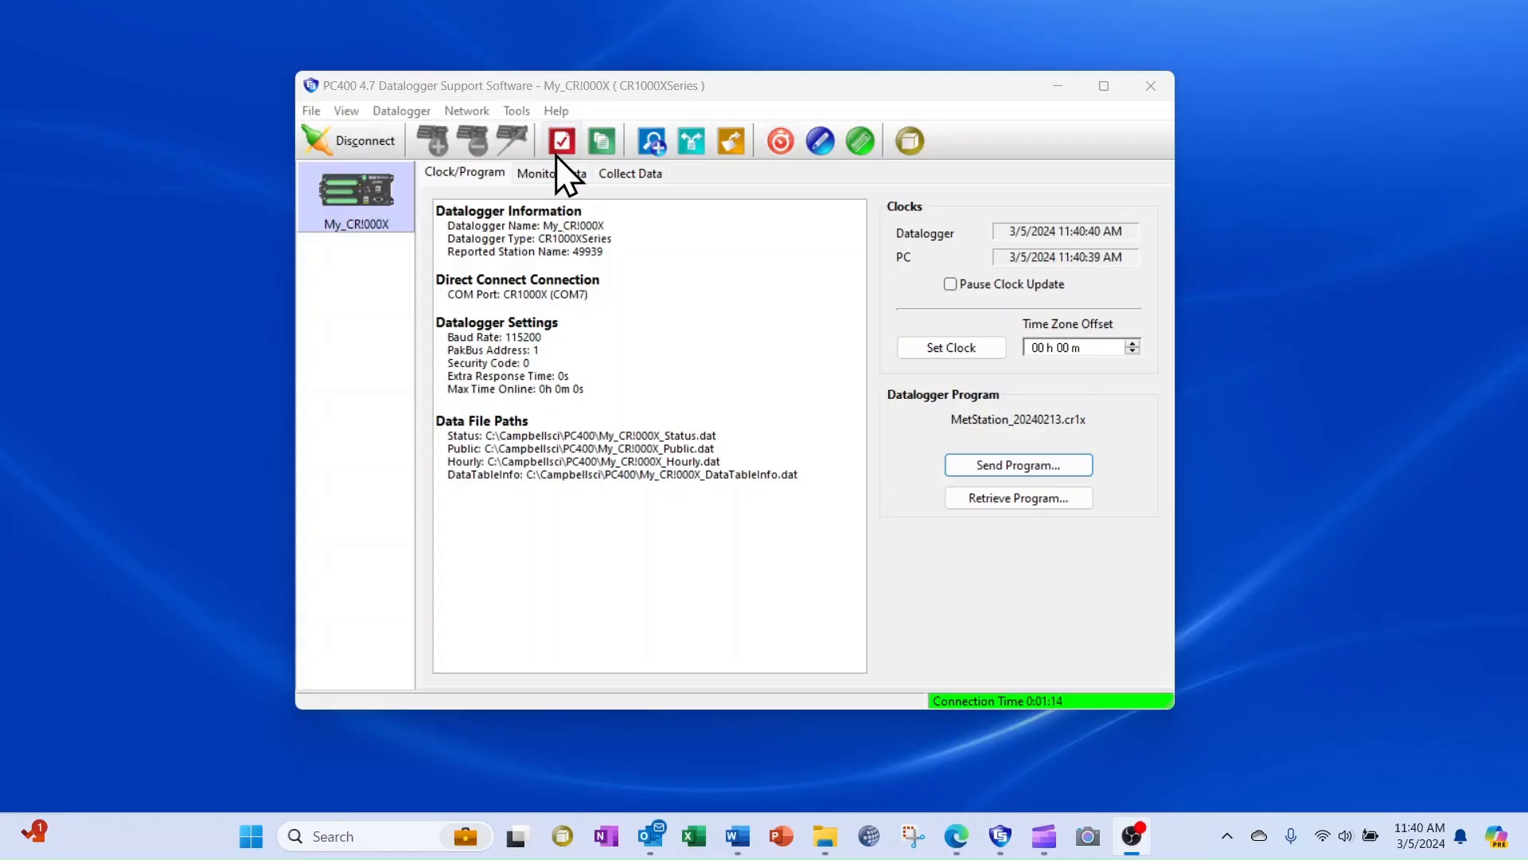
# Add Status LithiumBattery (3.66) to the monitoring grid and review the station status summary.
pyautogui.click(551, 173)
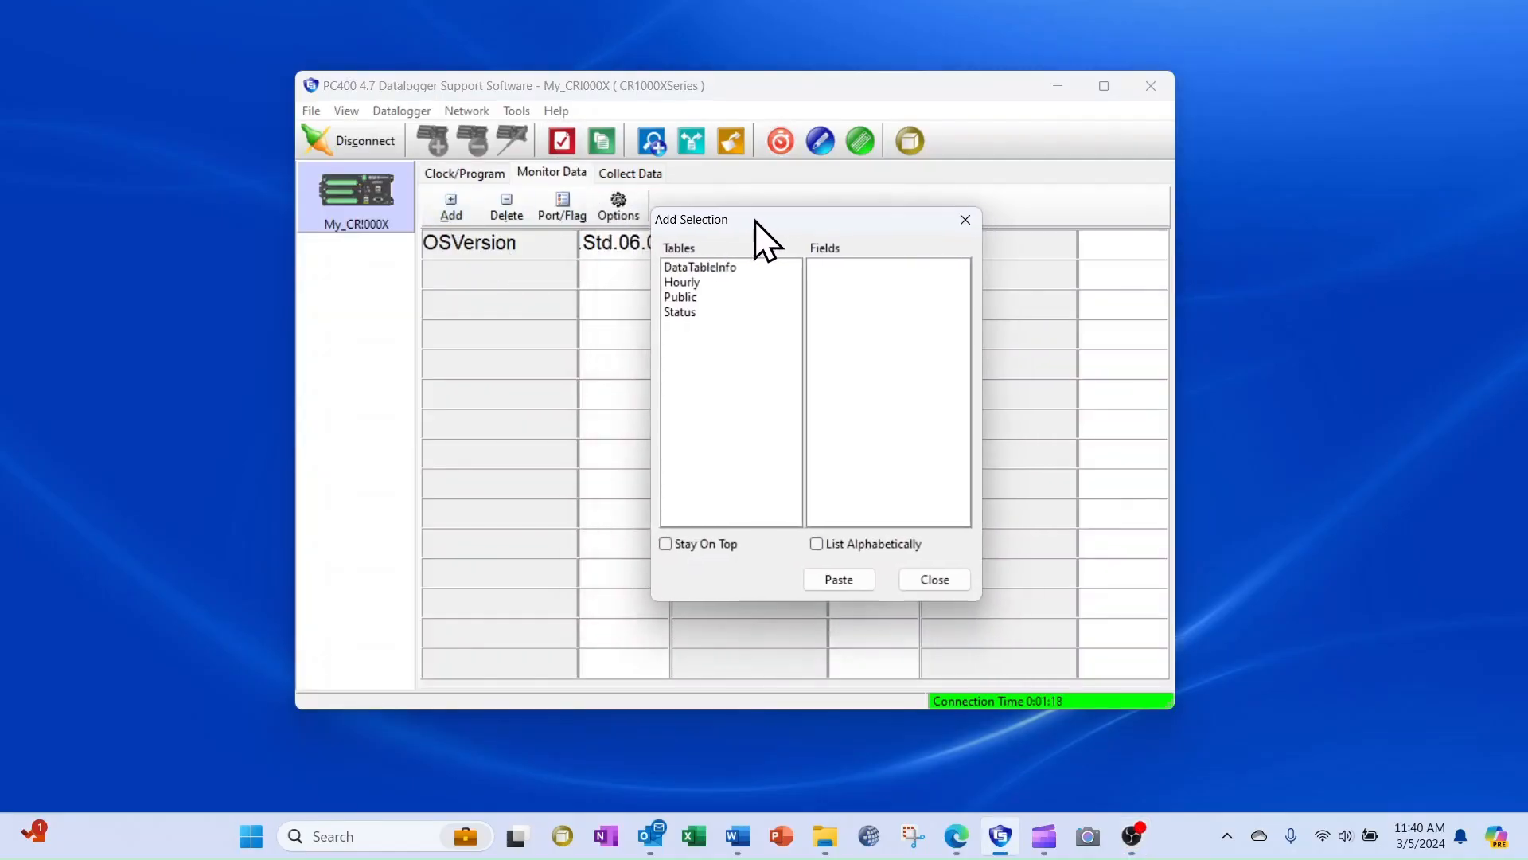
pyautogui.click(680, 312)
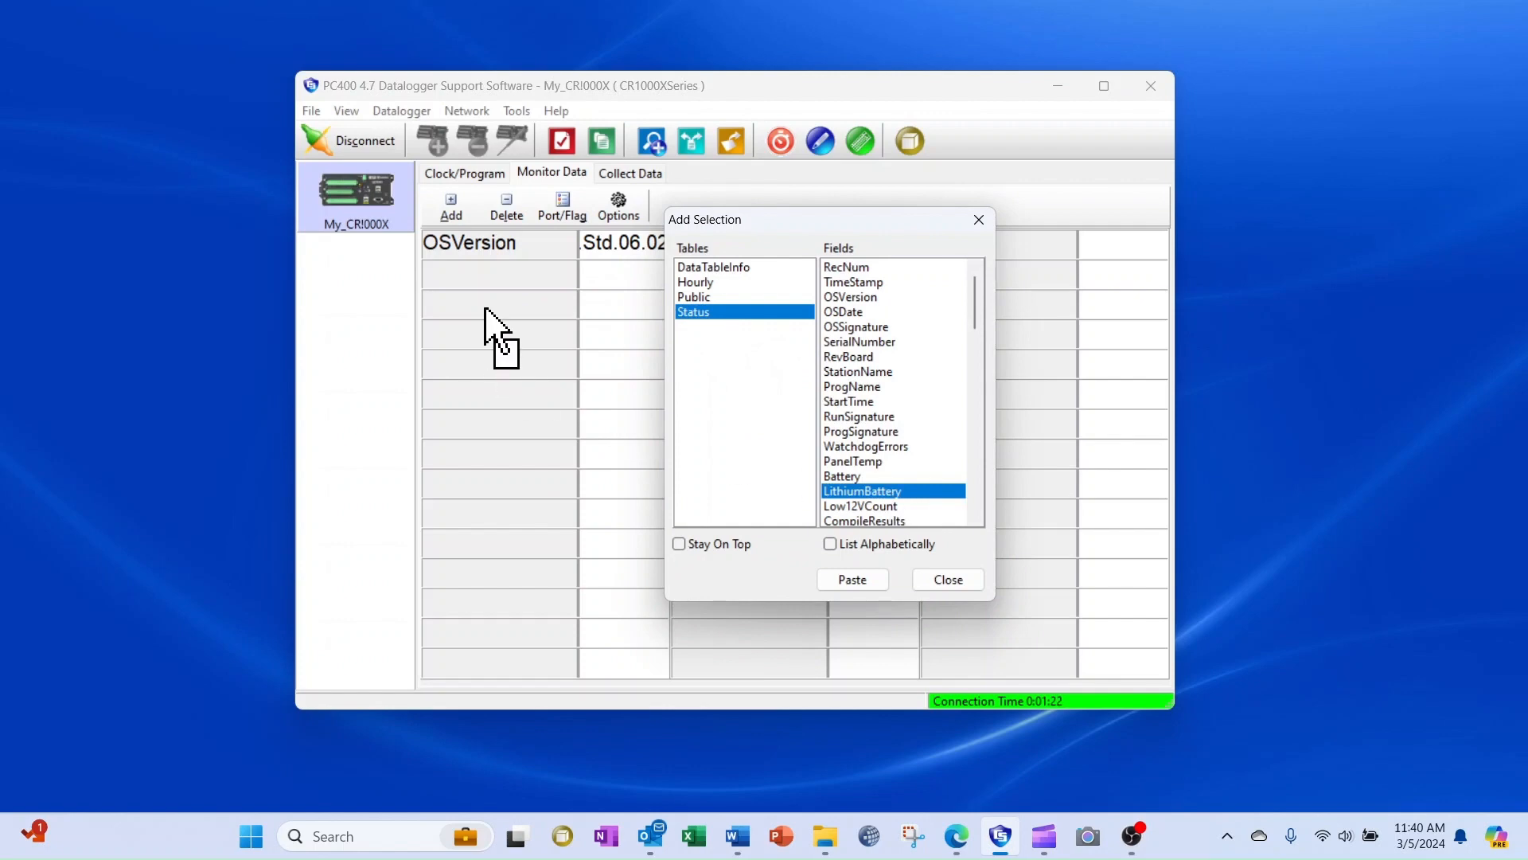
pyautogui.click(945, 579)
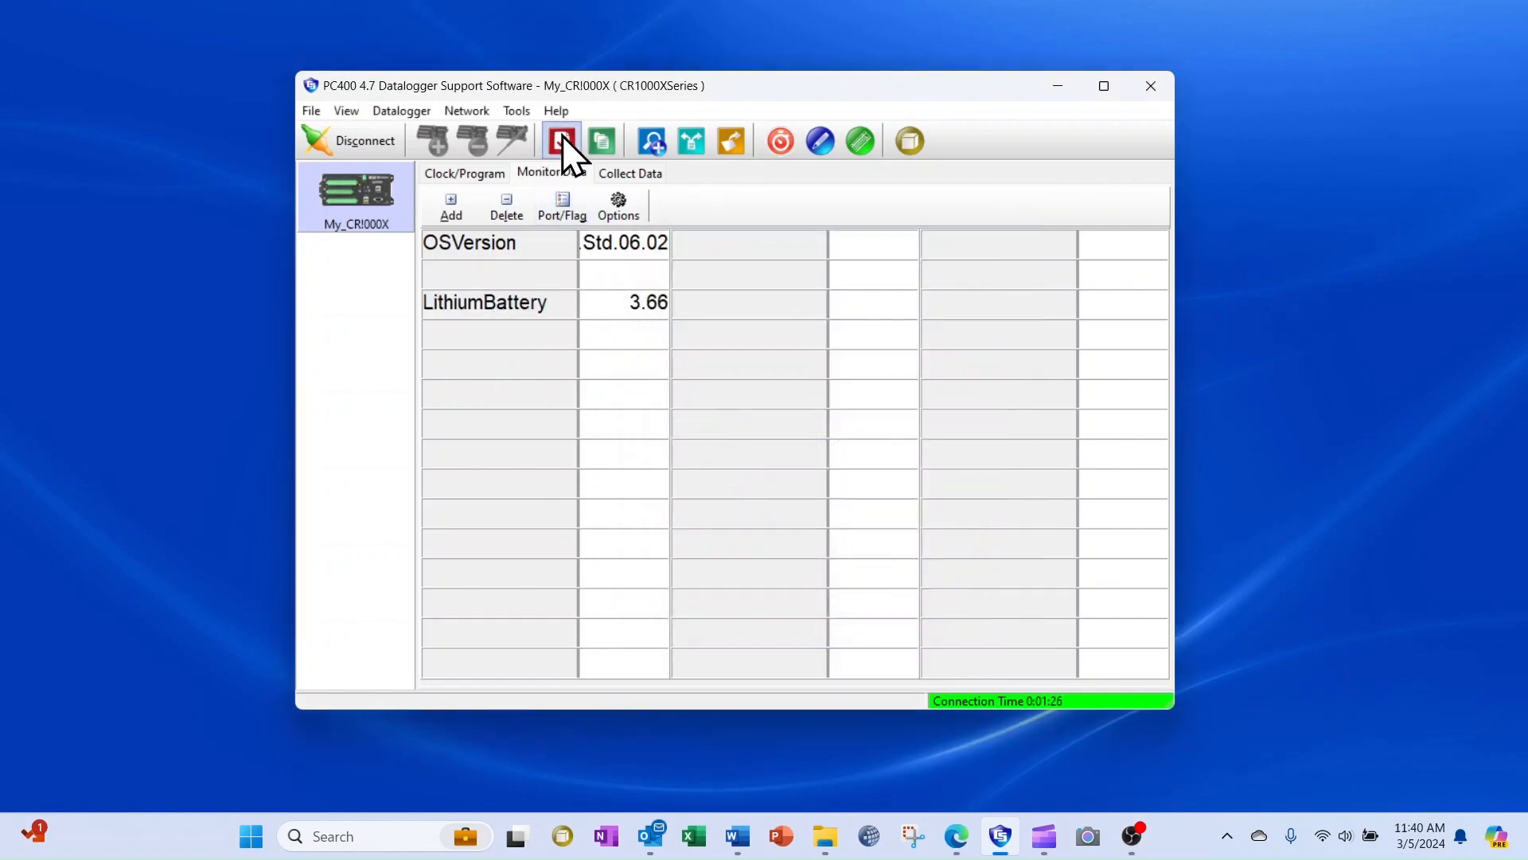
pyautogui.click(561, 140)
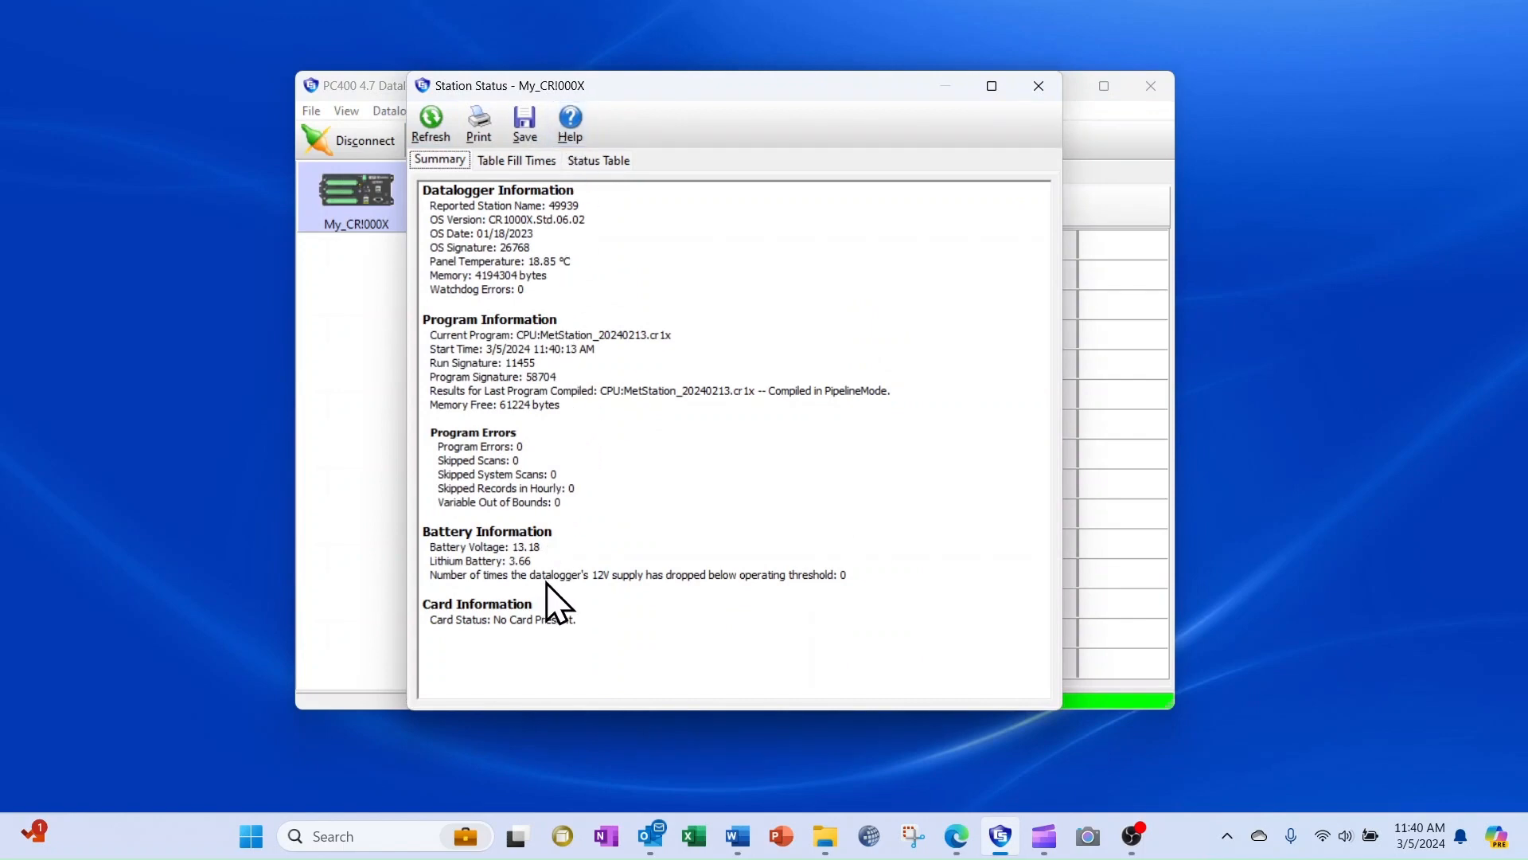
pyautogui.click(430, 124)
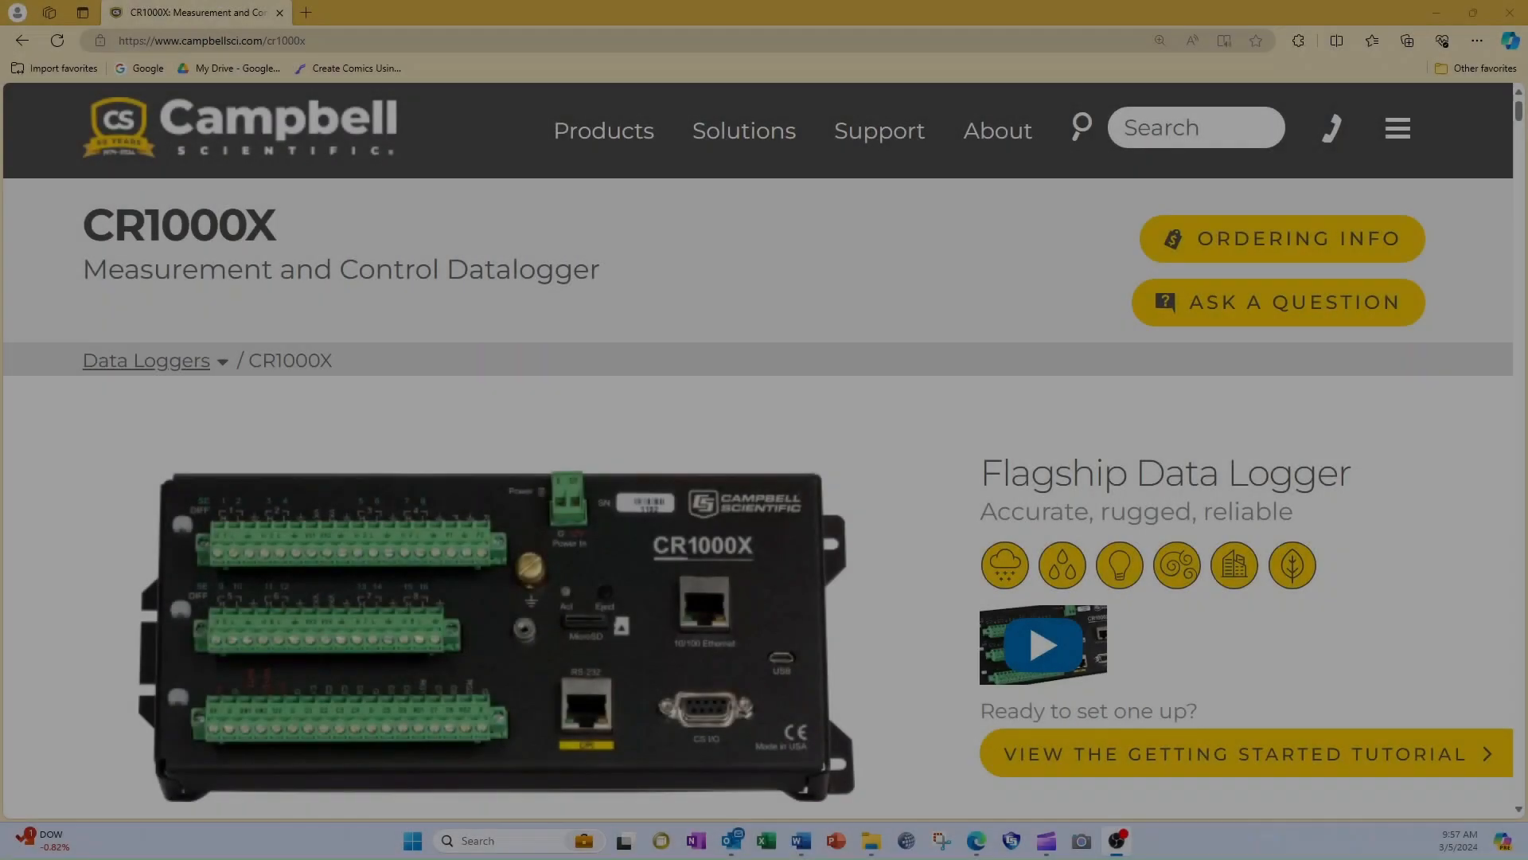
pyautogui.moveTo(1304, 407)
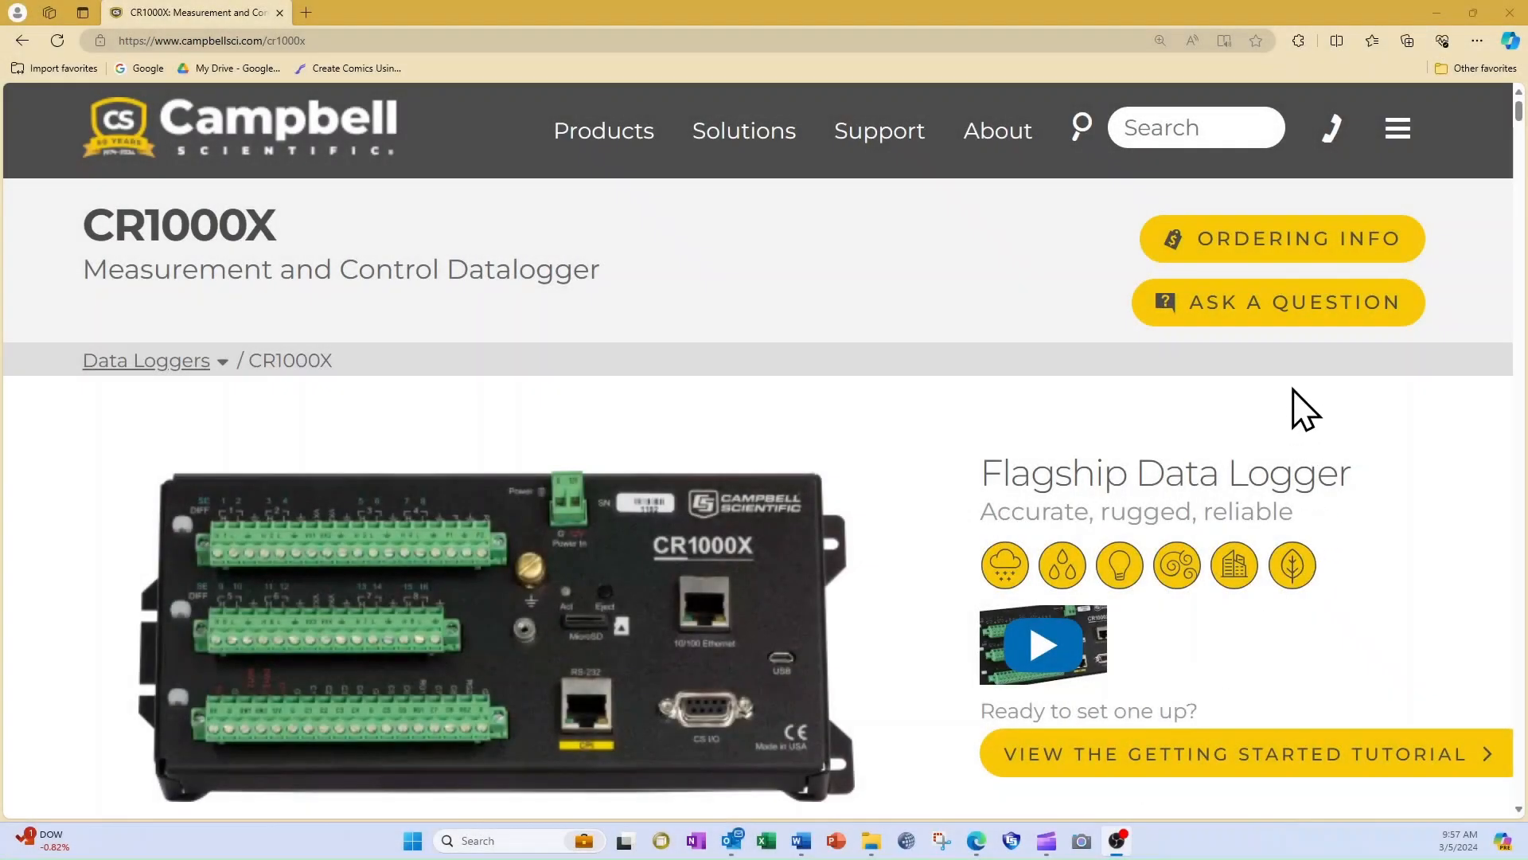
# Find the 30028 lithium battery under CR1000X Replacement Parts and read its product info.
pyautogui.click(1280, 238)
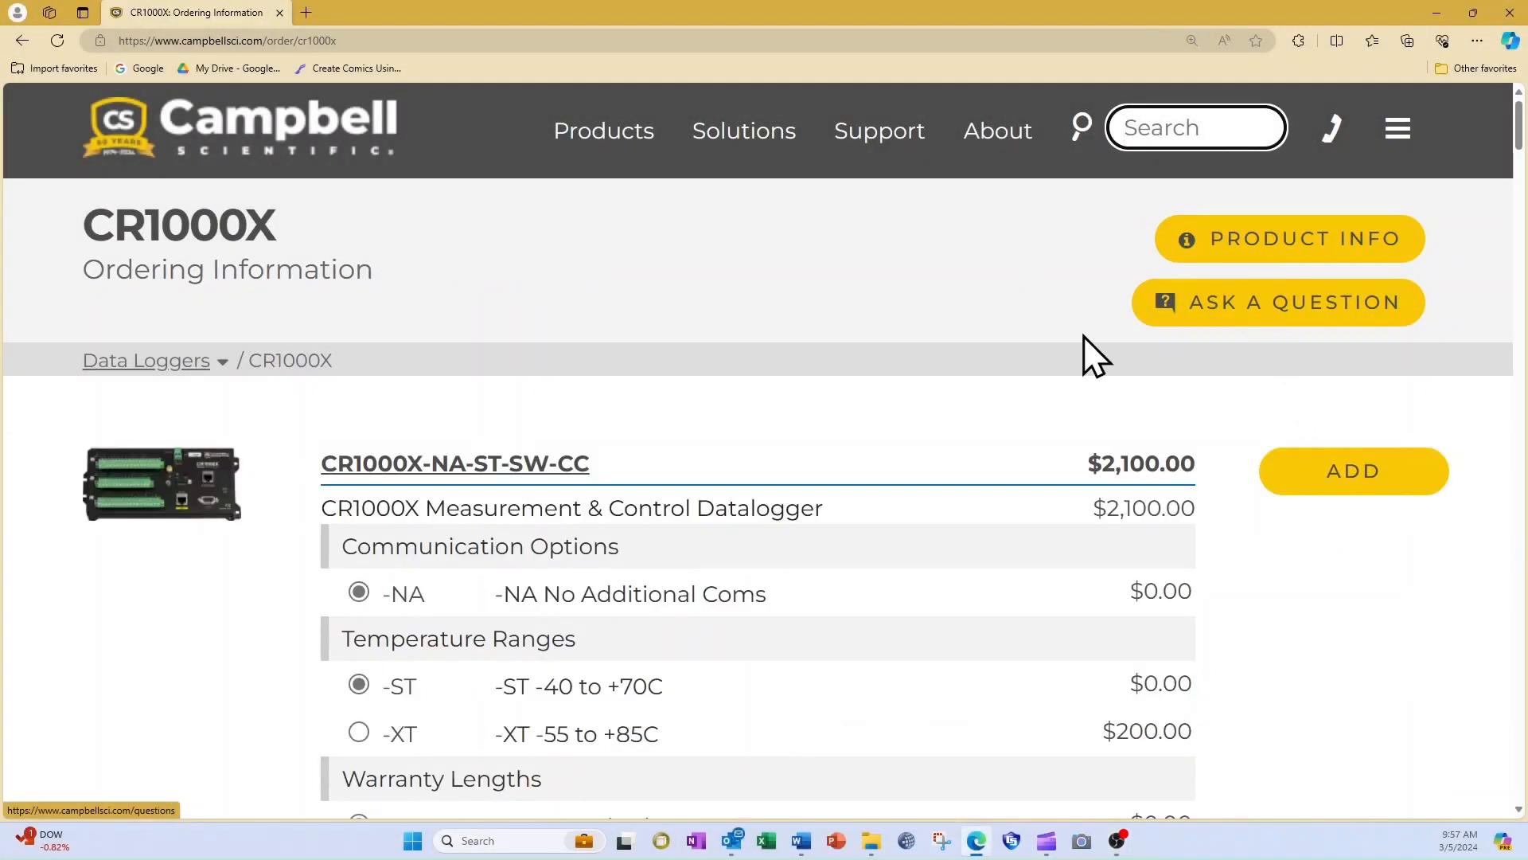
pyautogui.scroll(-3)
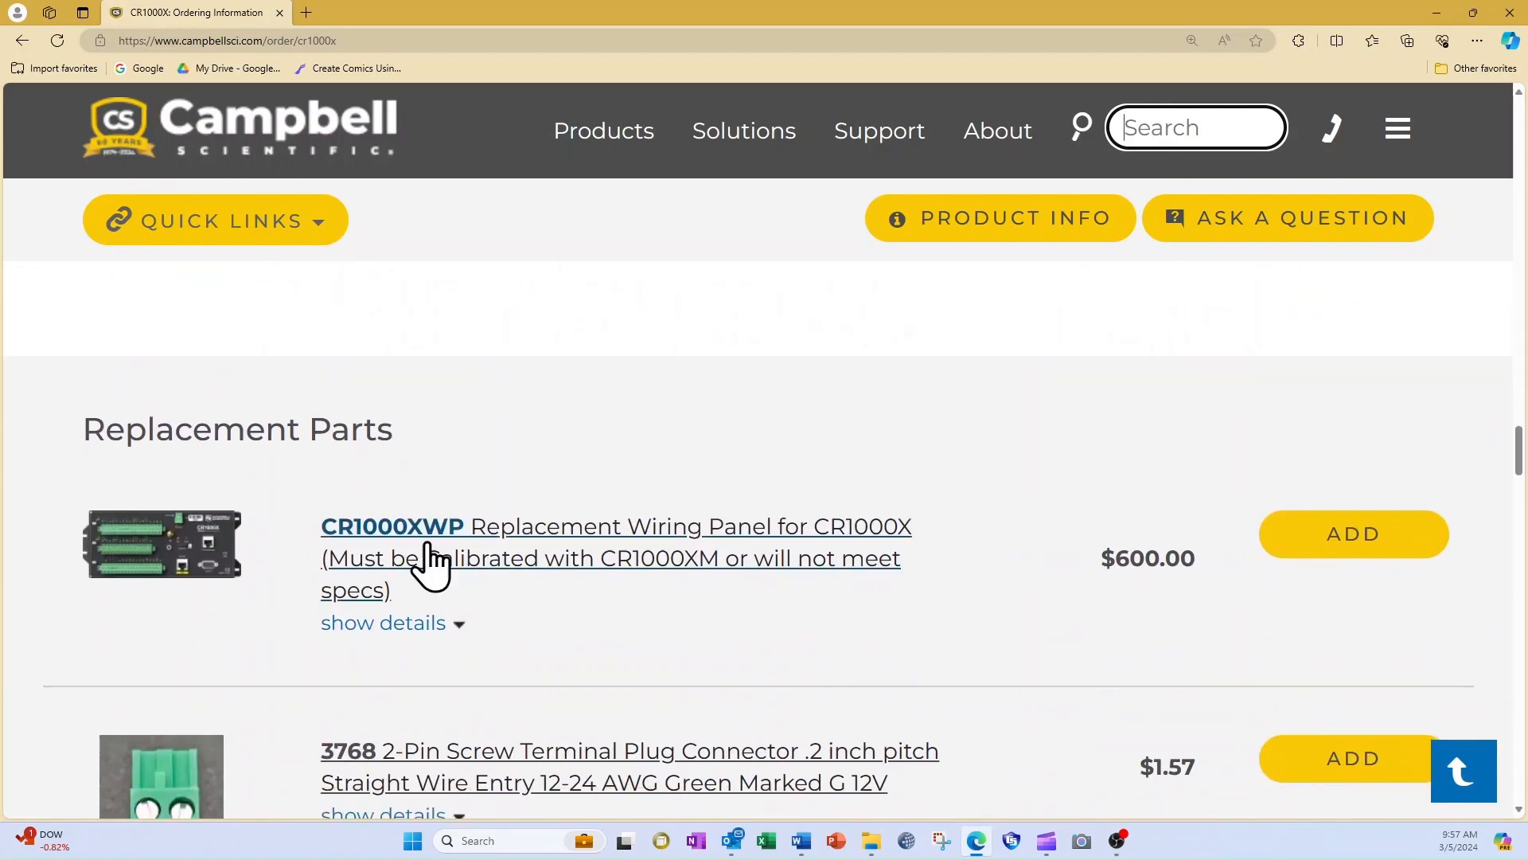
pyautogui.scroll(-3)
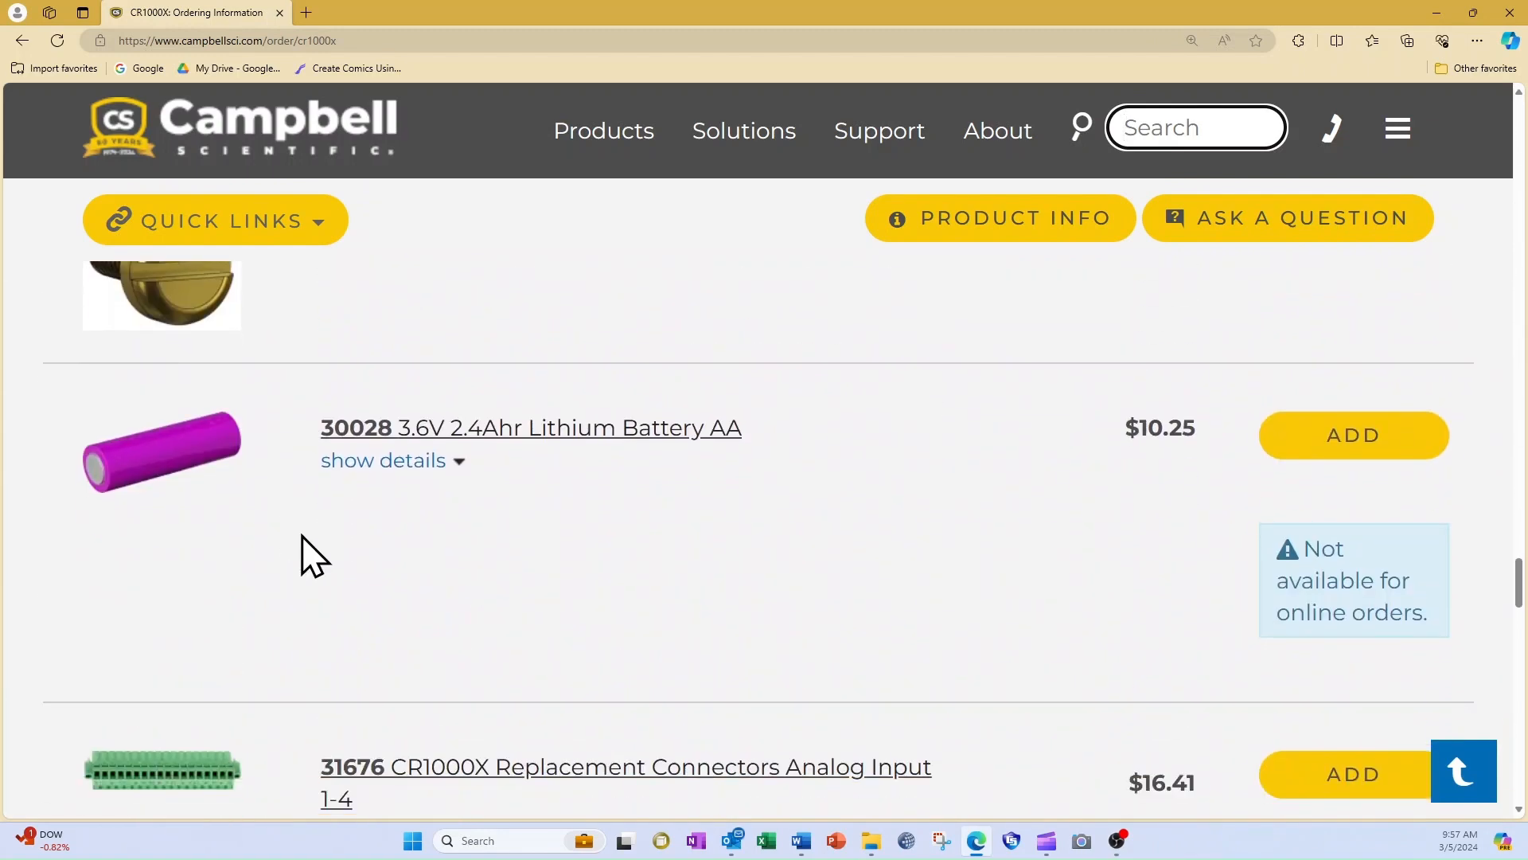
pyautogui.moveTo(524, 568)
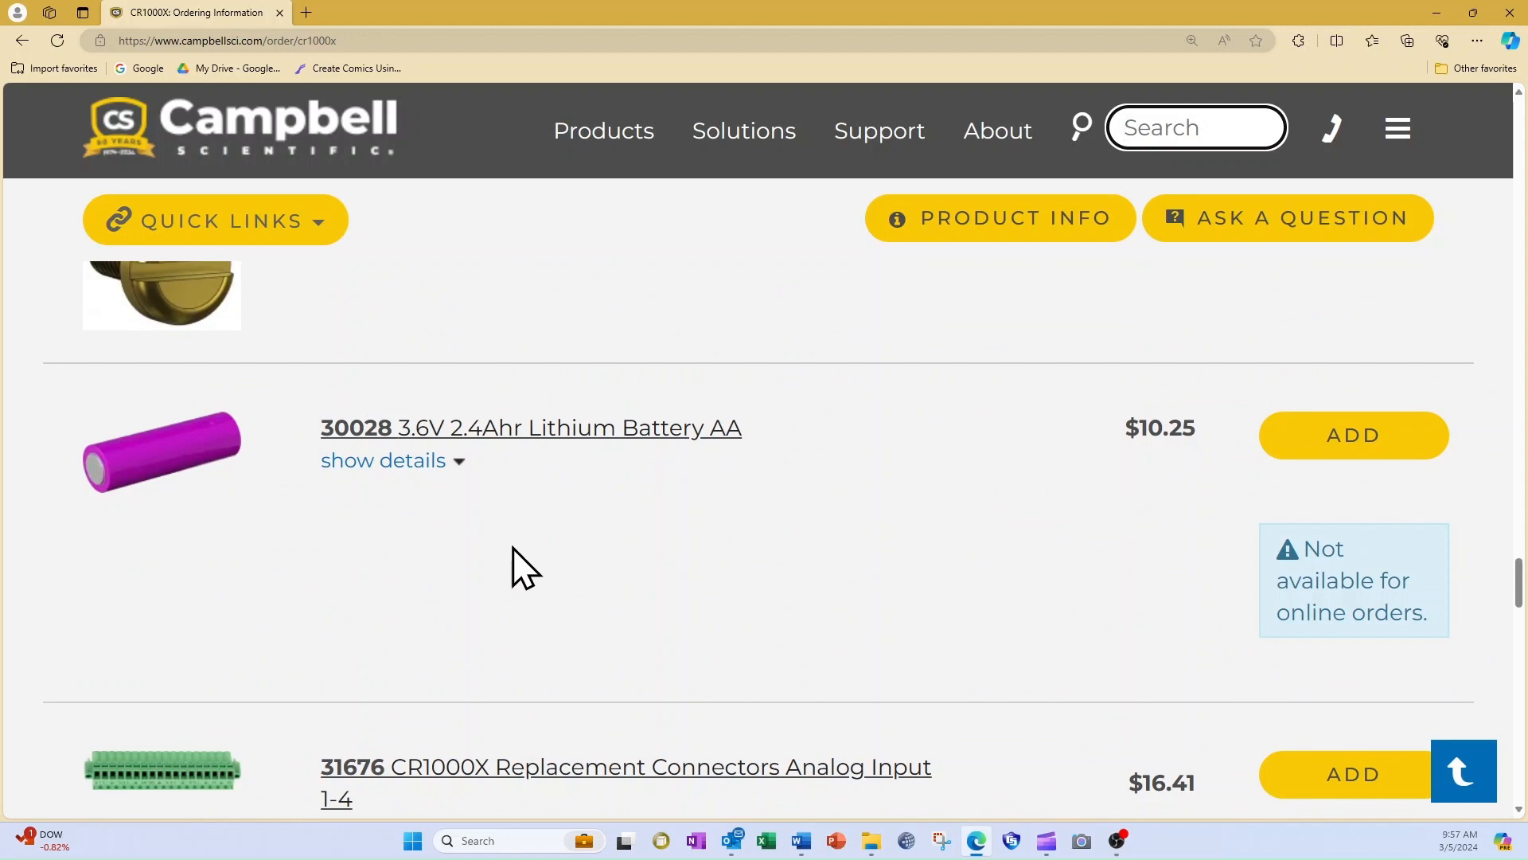
pyautogui.moveTo(524, 448)
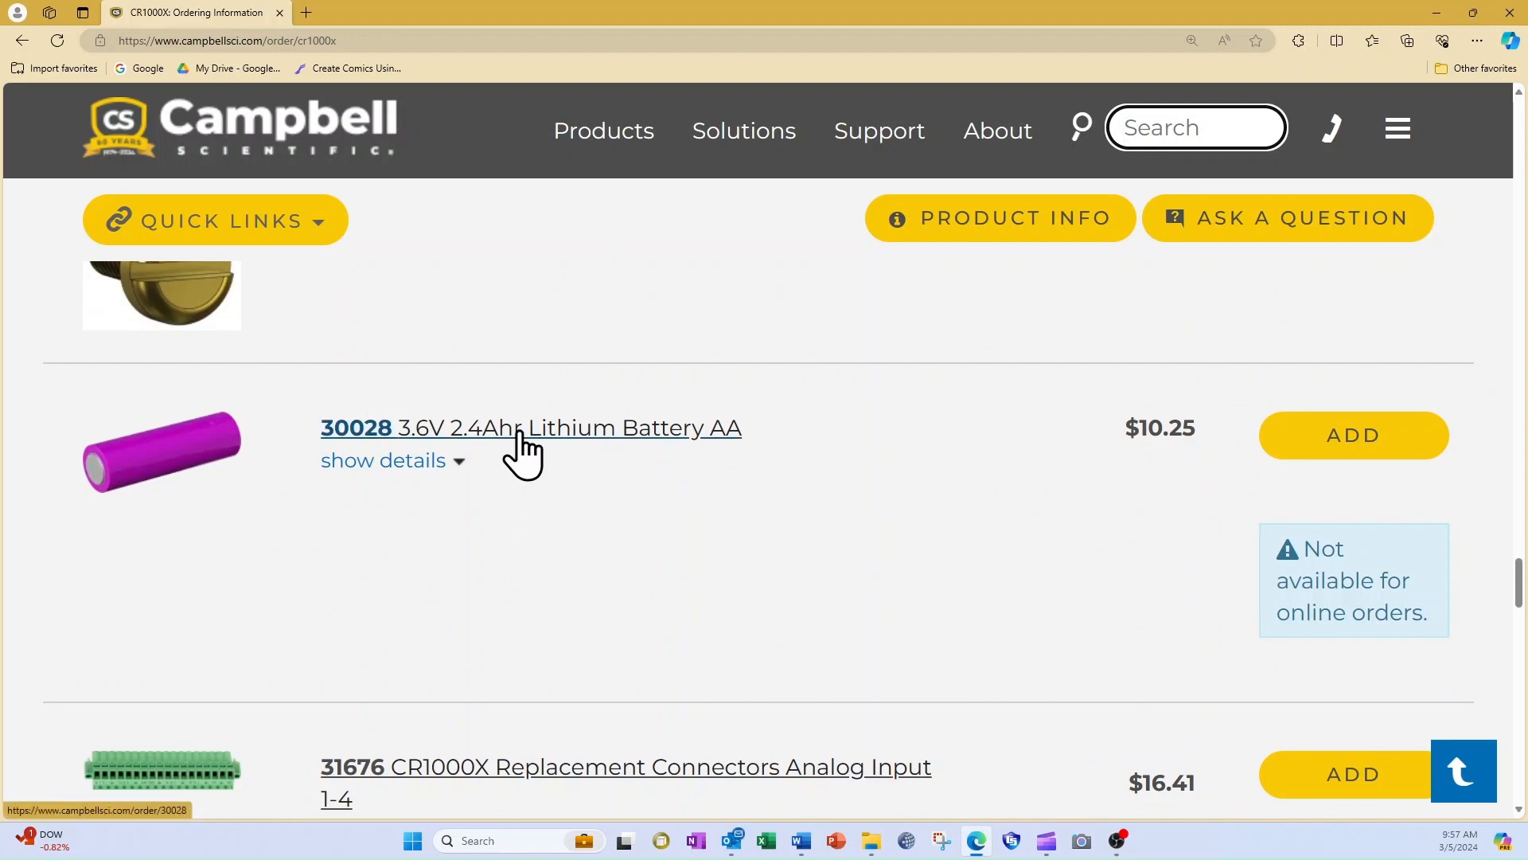
pyautogui.click(355, 428)
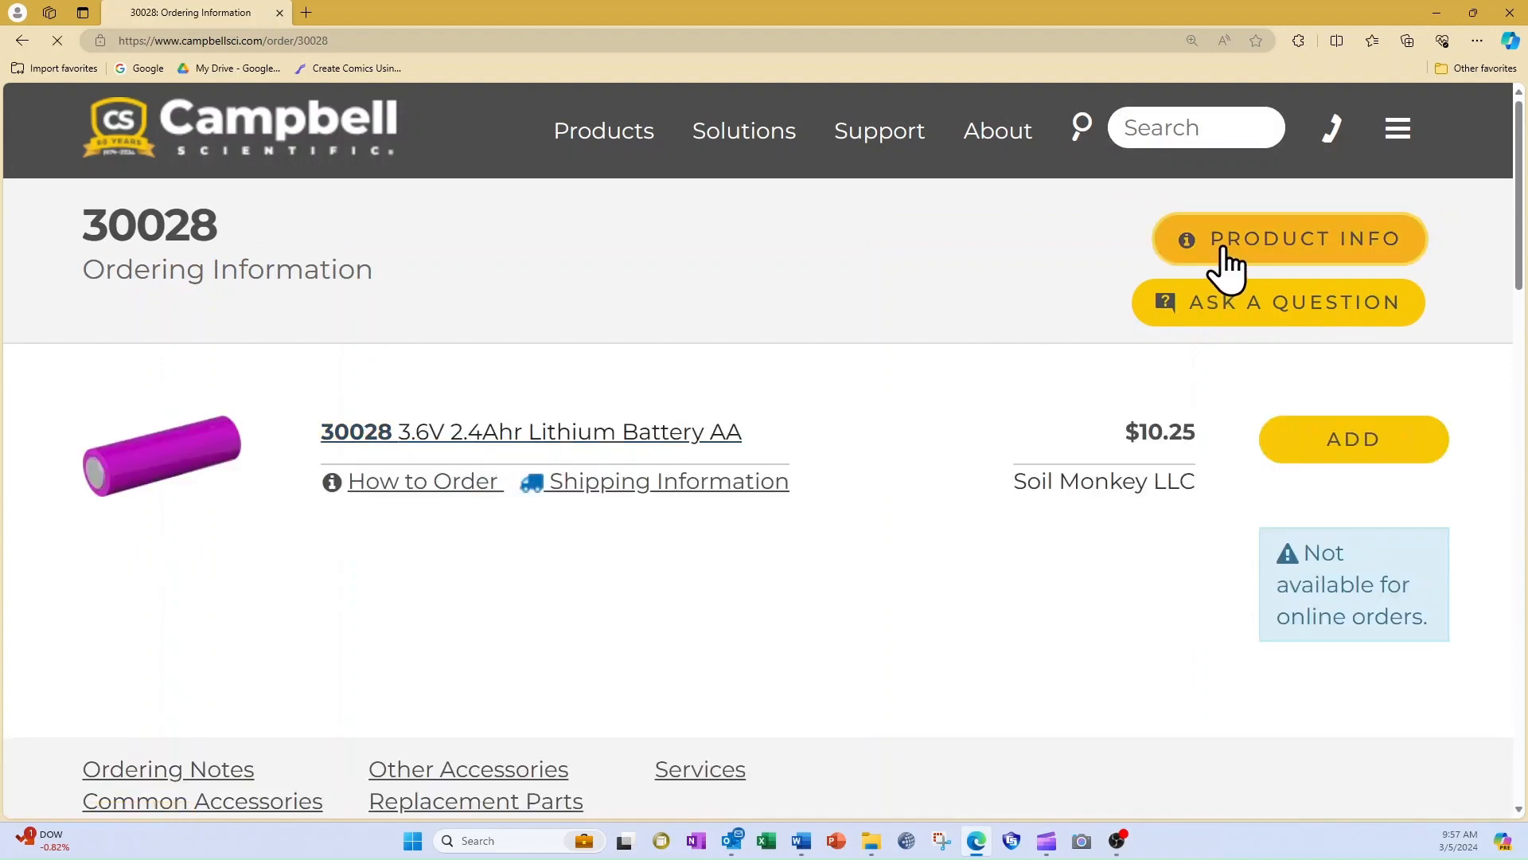
pyautogui.click(1289, 239)
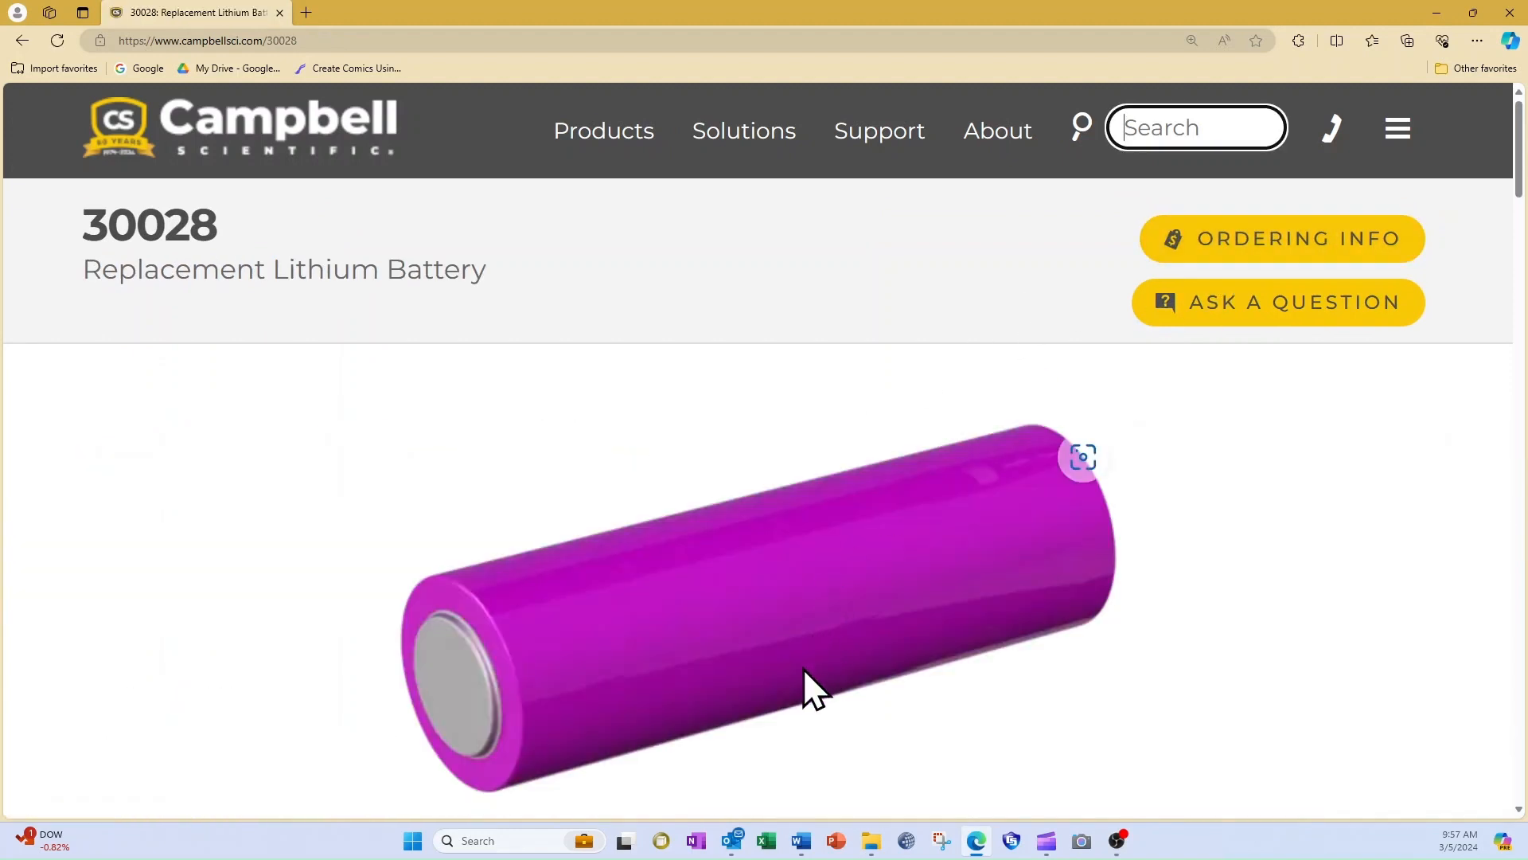
pyautogui.scroll(-3)
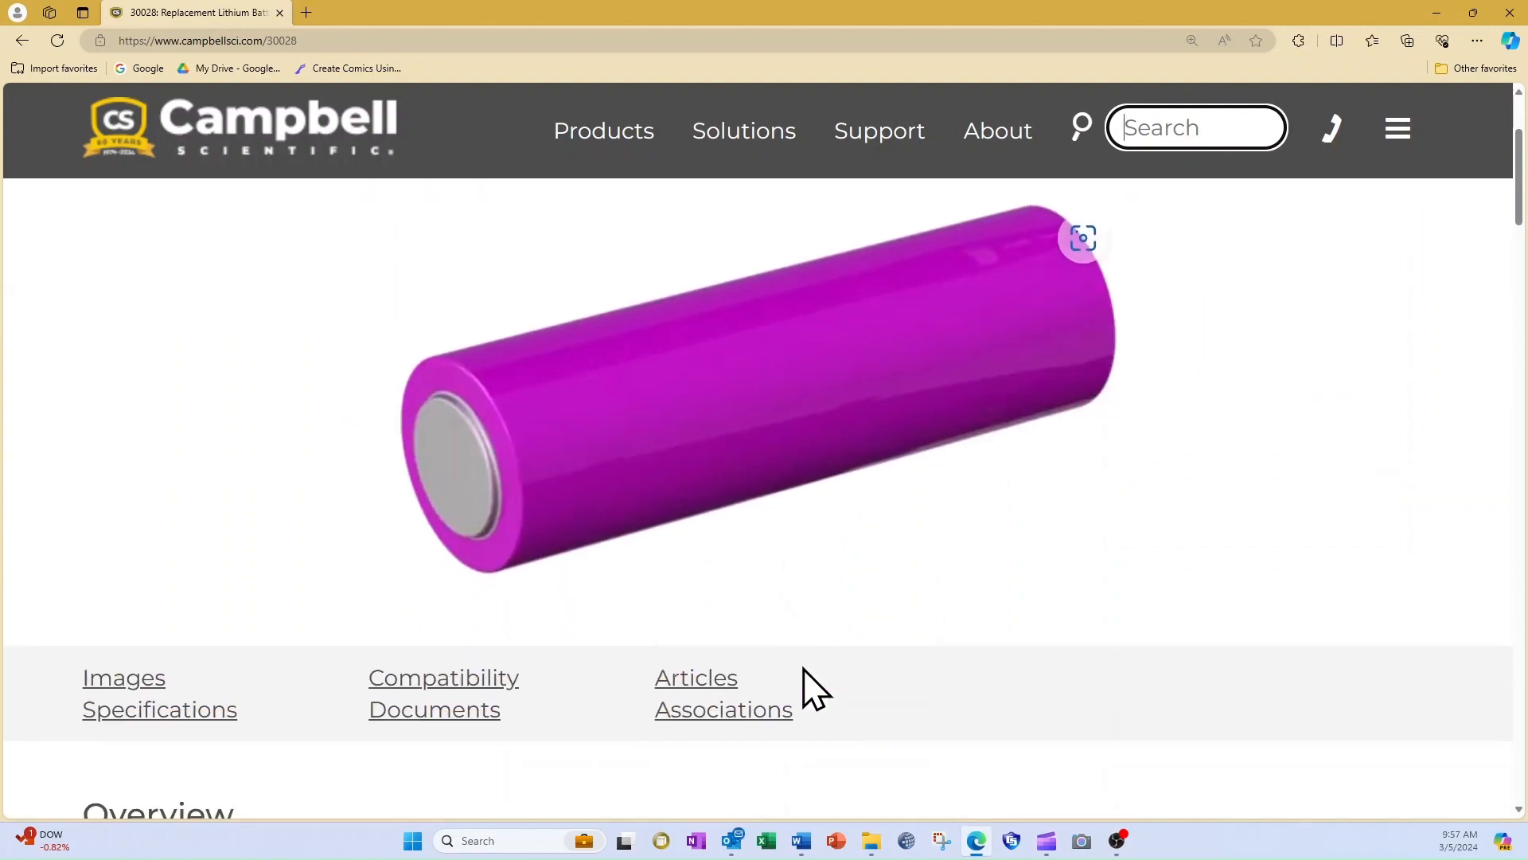
pyautogui.scroll(-3)
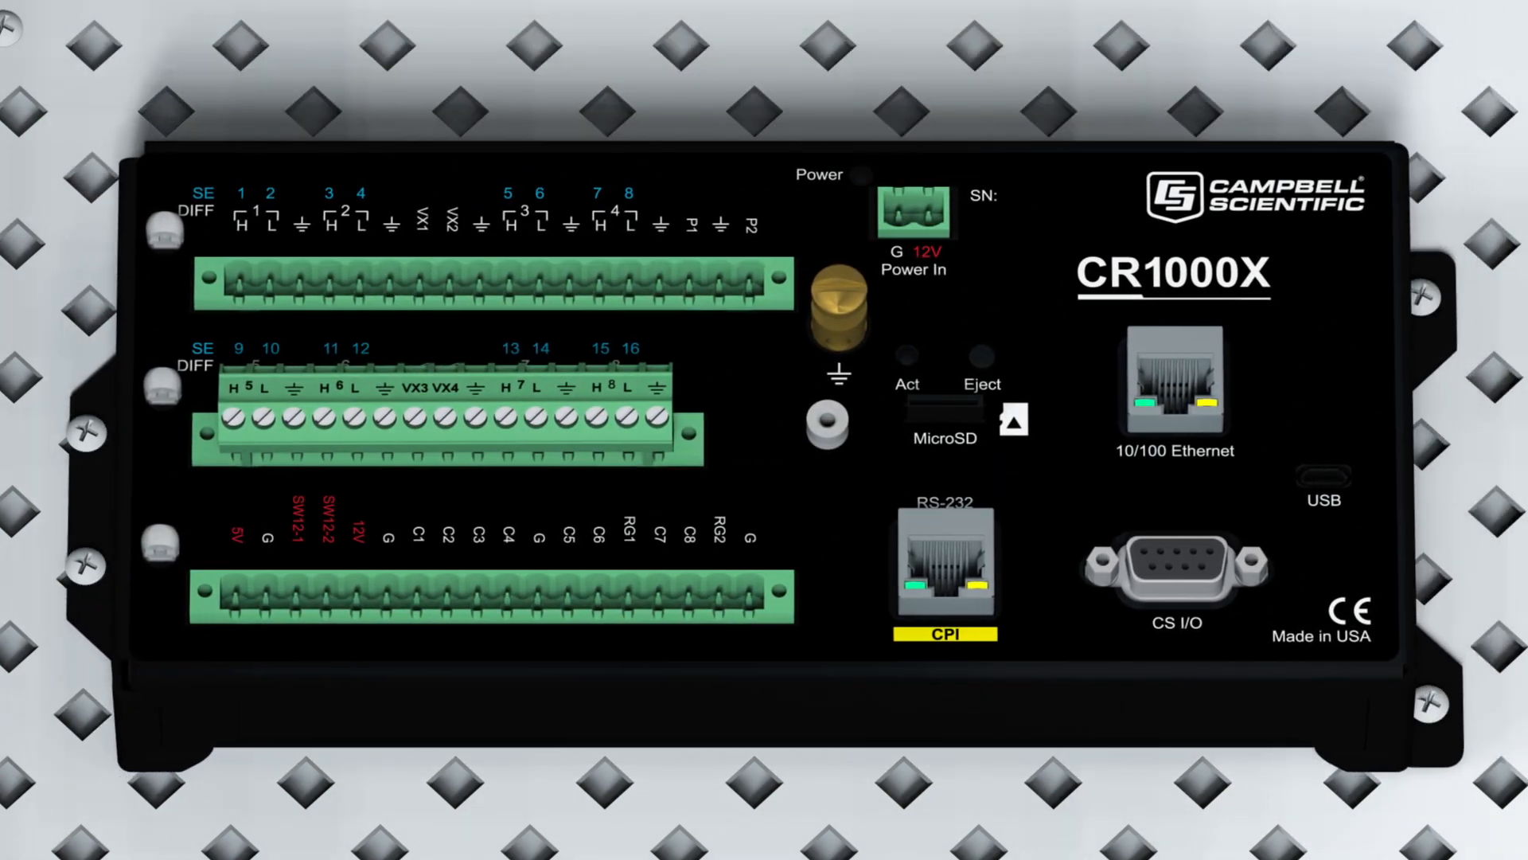
pyautogui.click(336, 656)
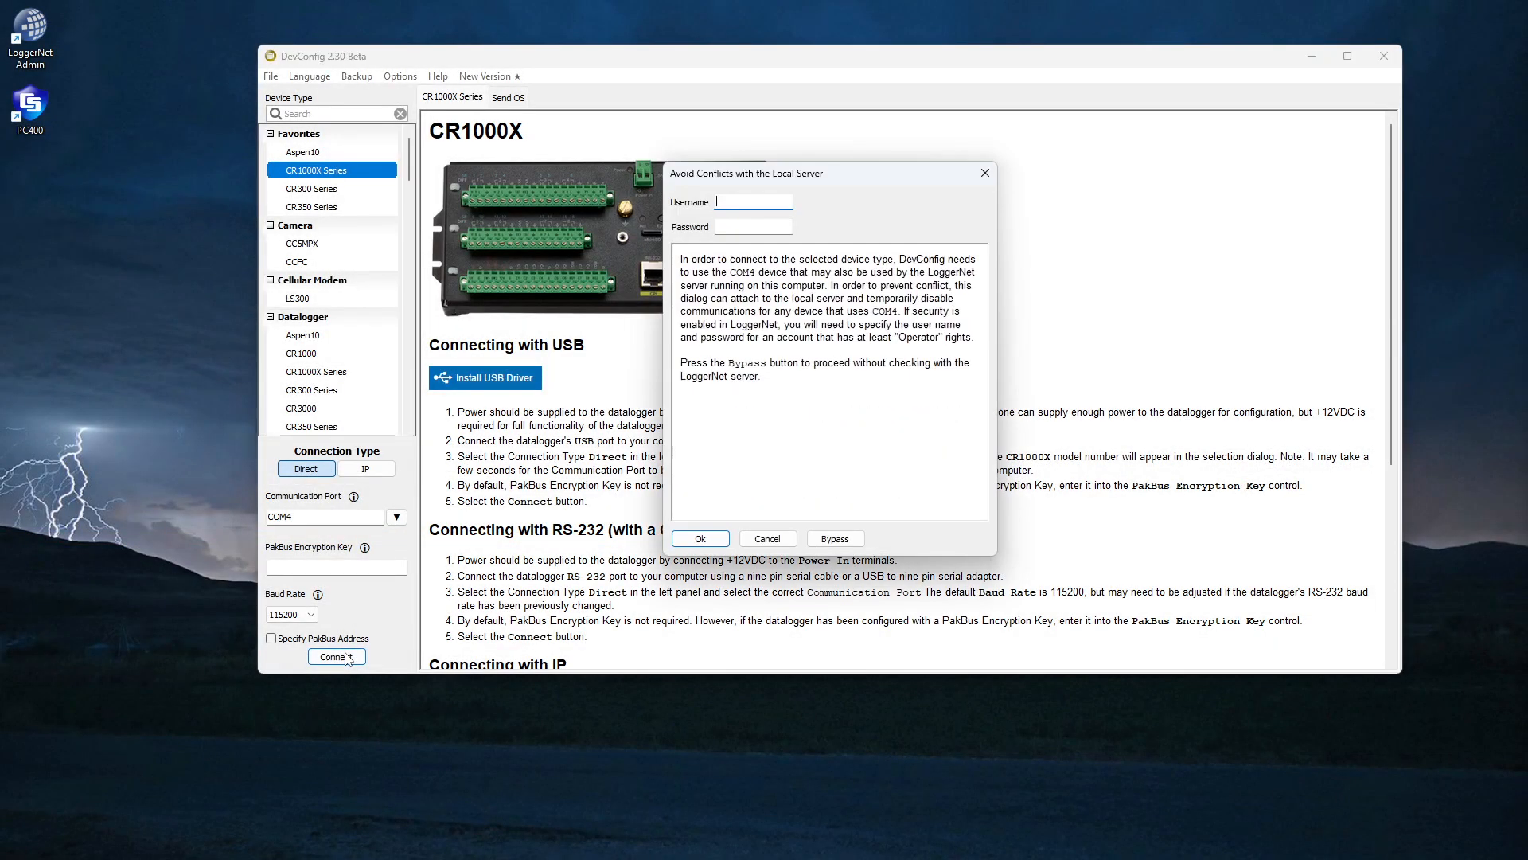
# Connect to the CR1000X and run a restore from CR1000X Series-22110-backup.zip.
pyautogui.click(700, 538)
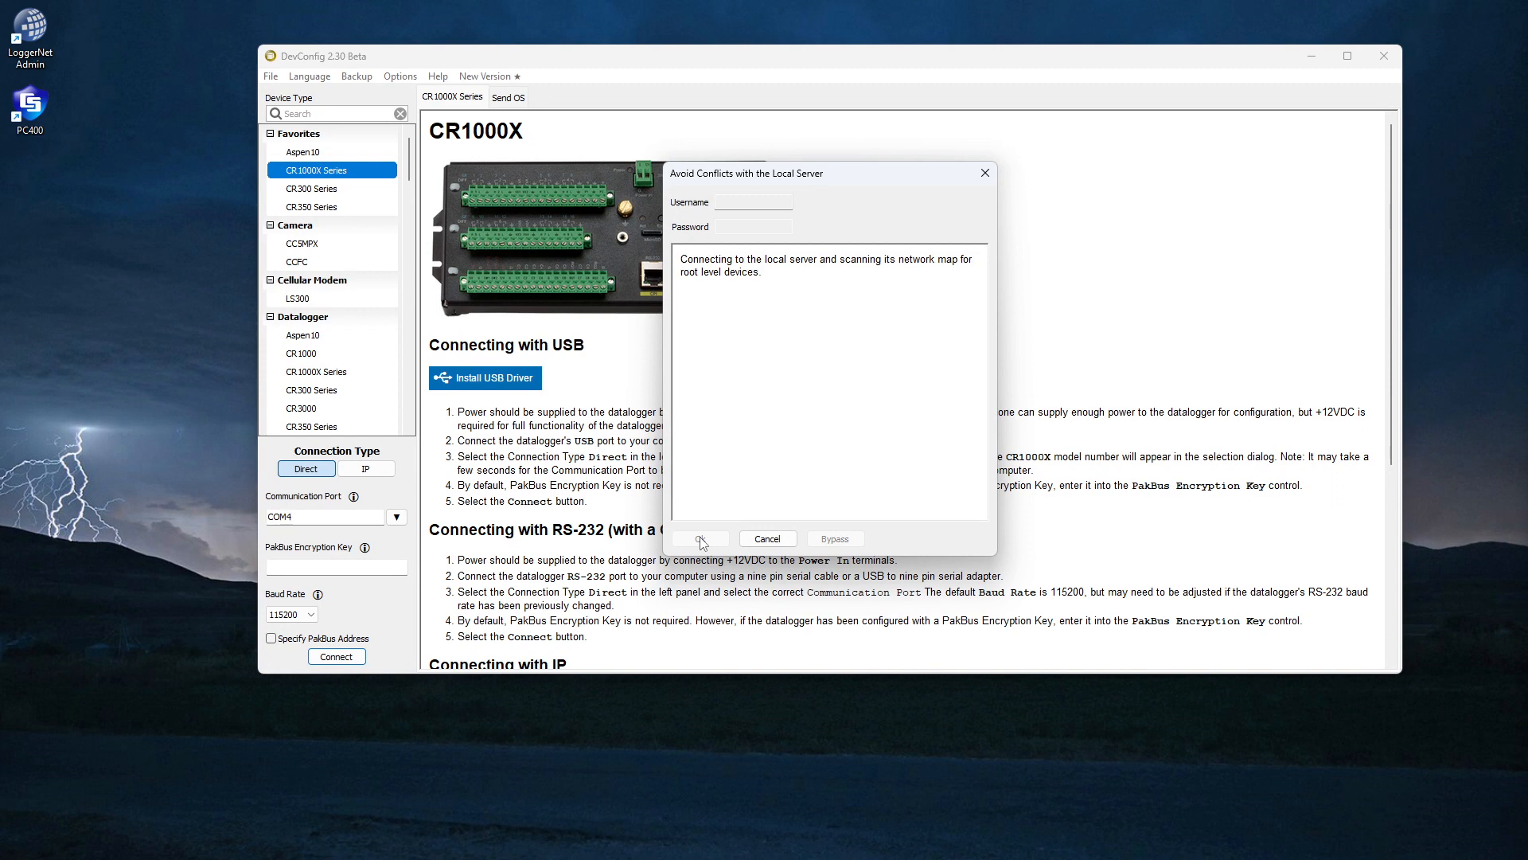
pyautogui.click(699, 538)
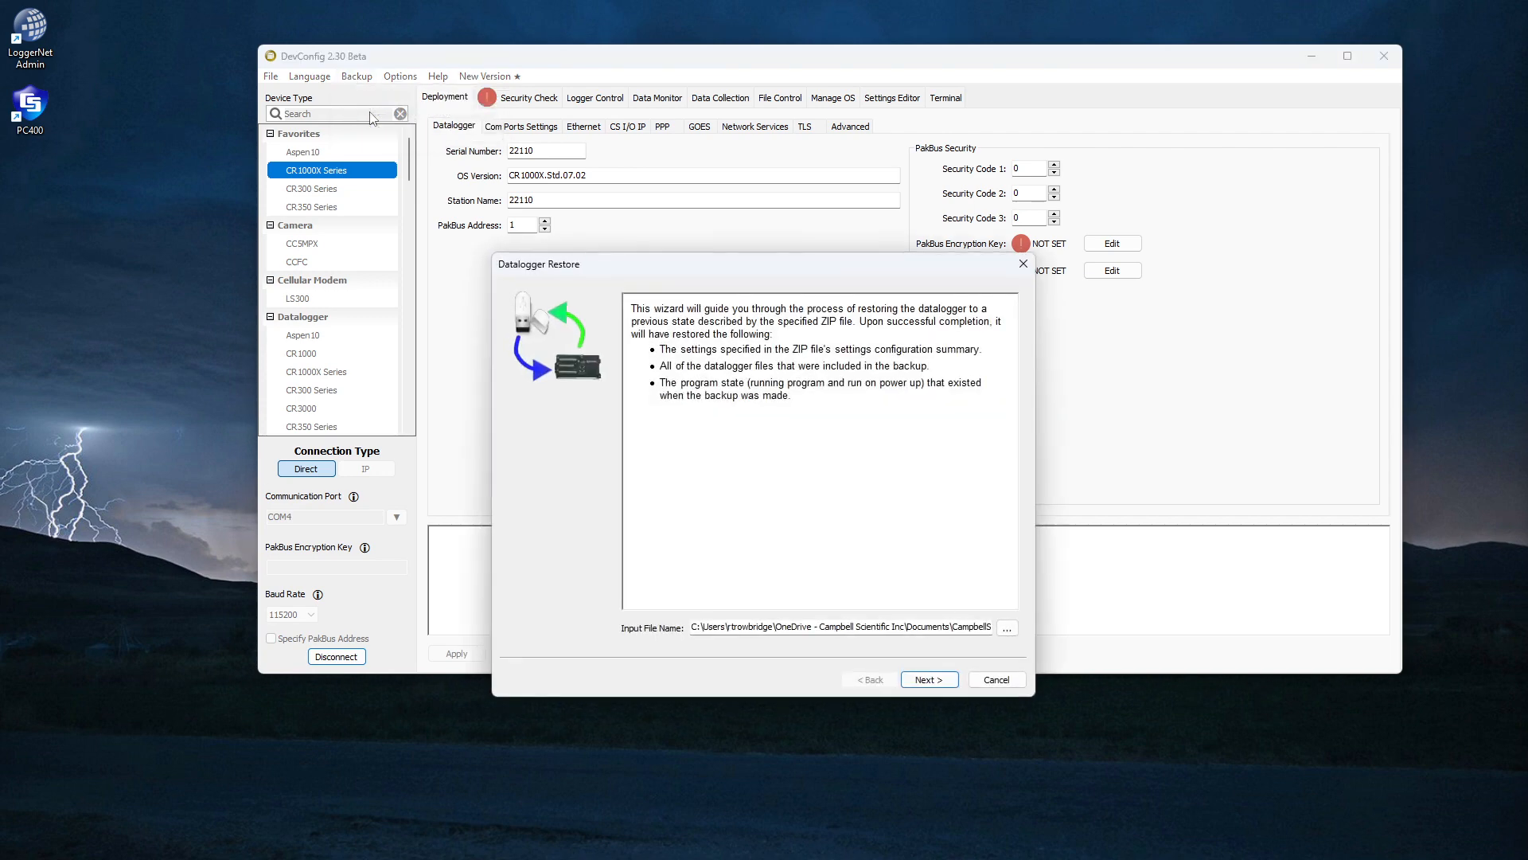
pyautogui.click(1006, 626)
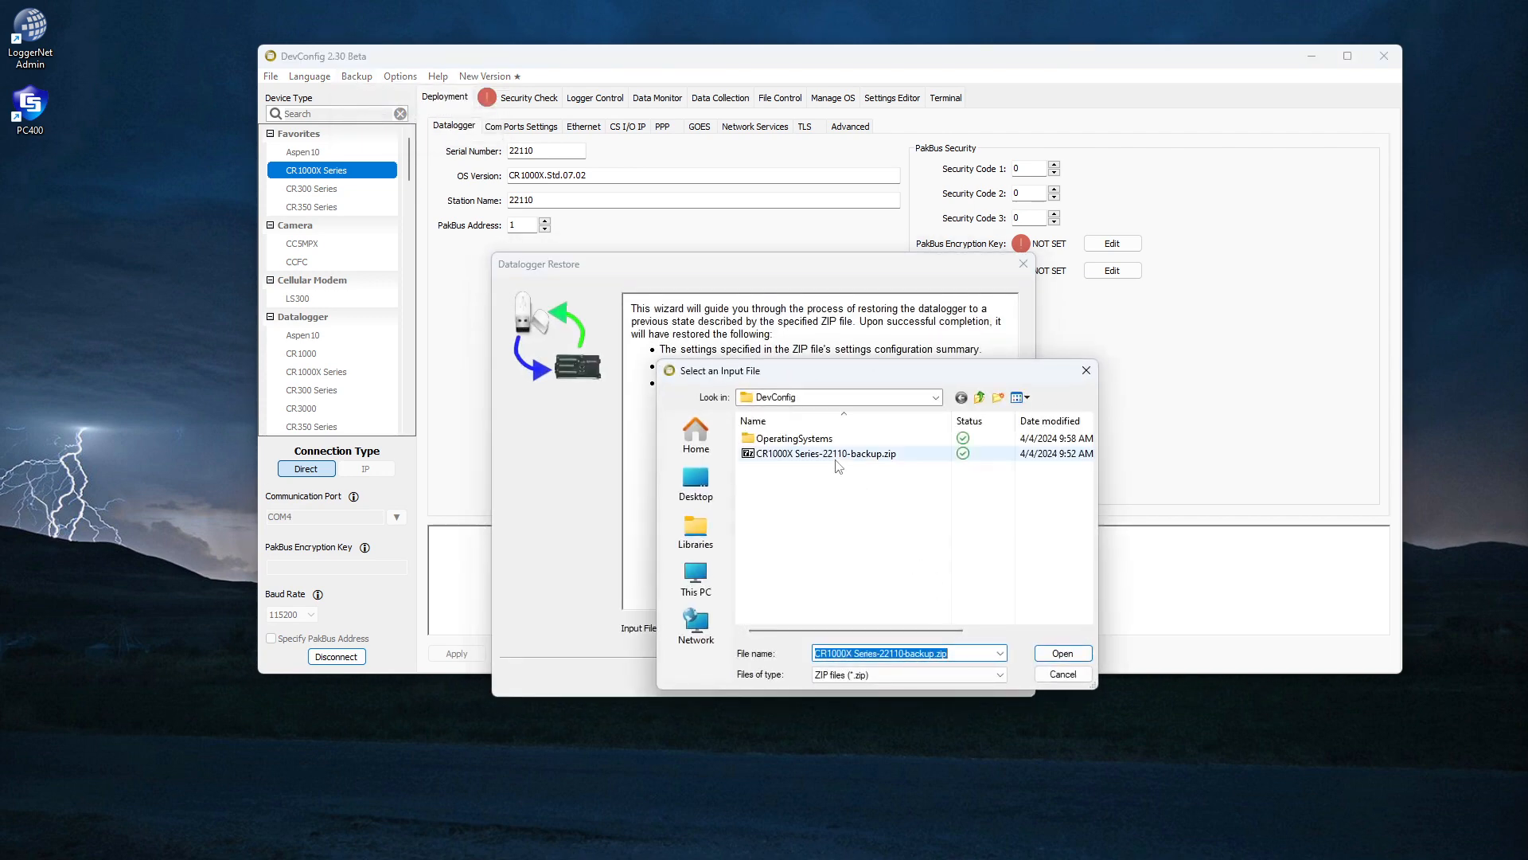
pyautogui.click(1061, 652)
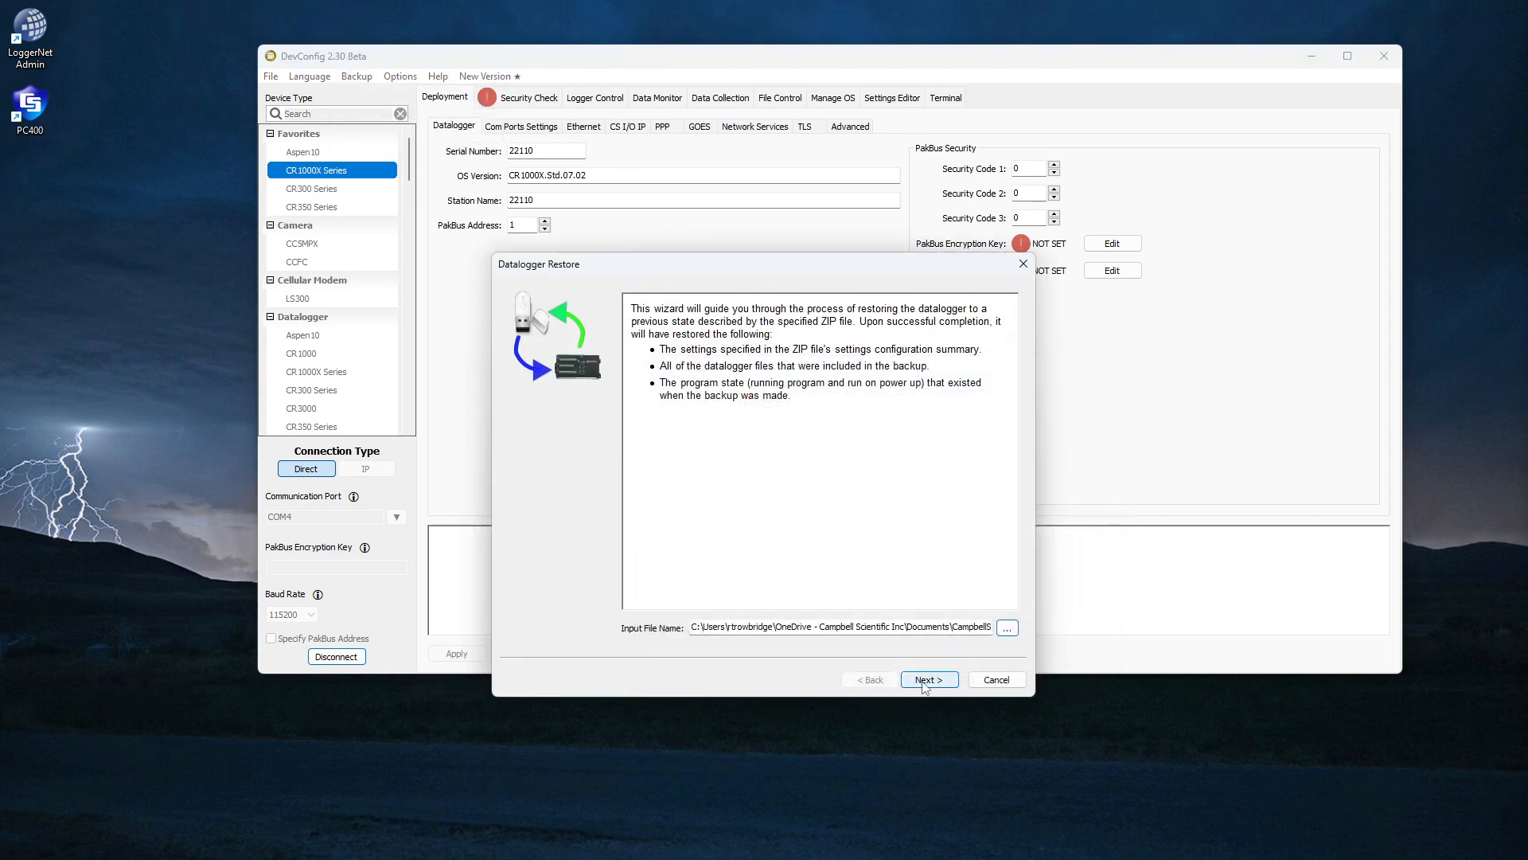
pyautogui.click(927, 679)
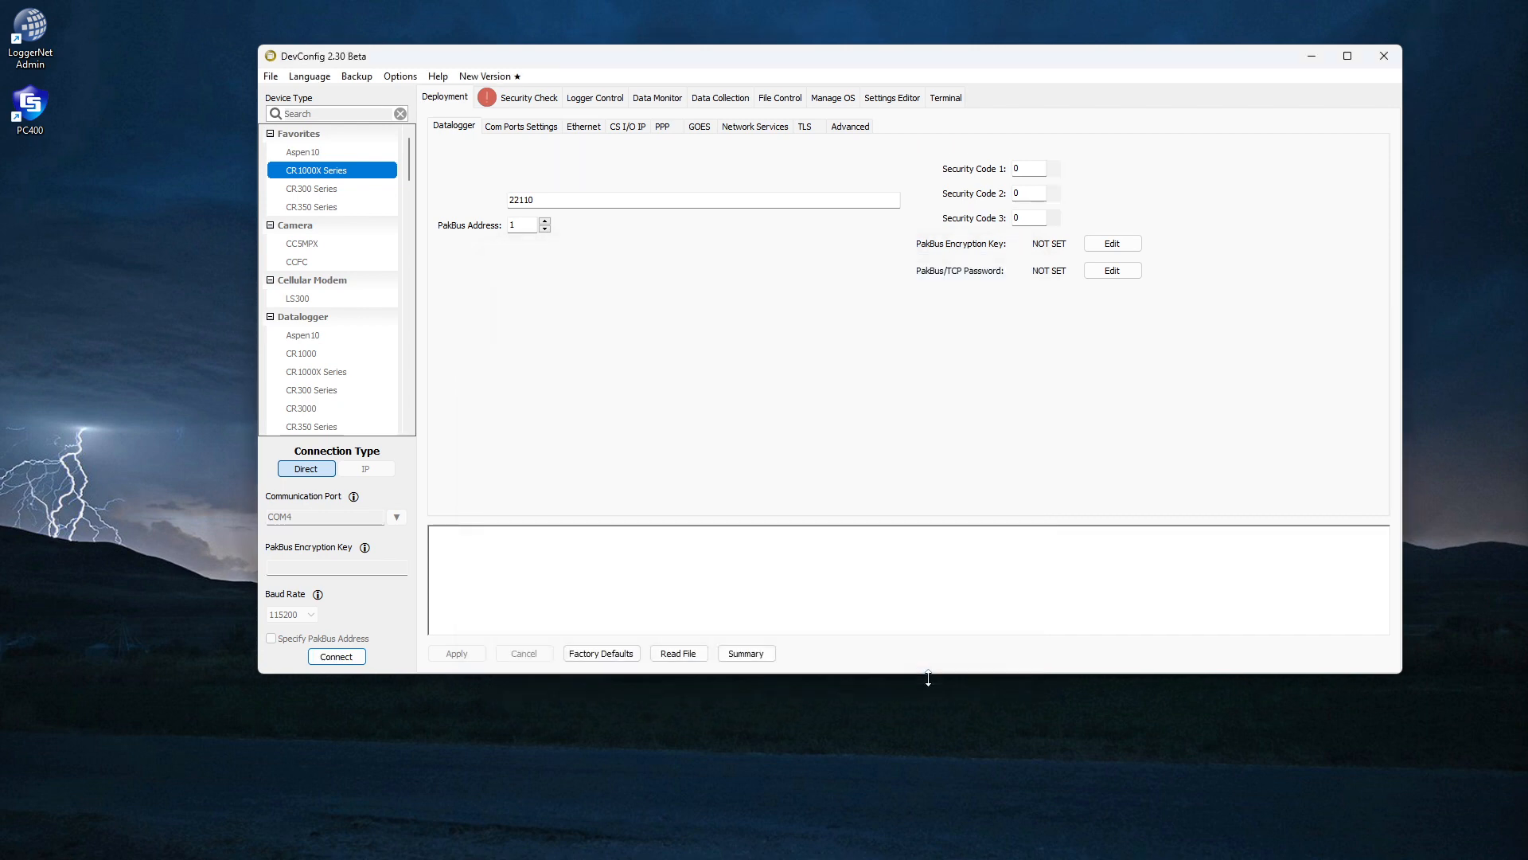
# Reconnect to the CR1000X and view the Status table, where LithiumBattery reads 3.713031.
pyautogui.click(336, 656)
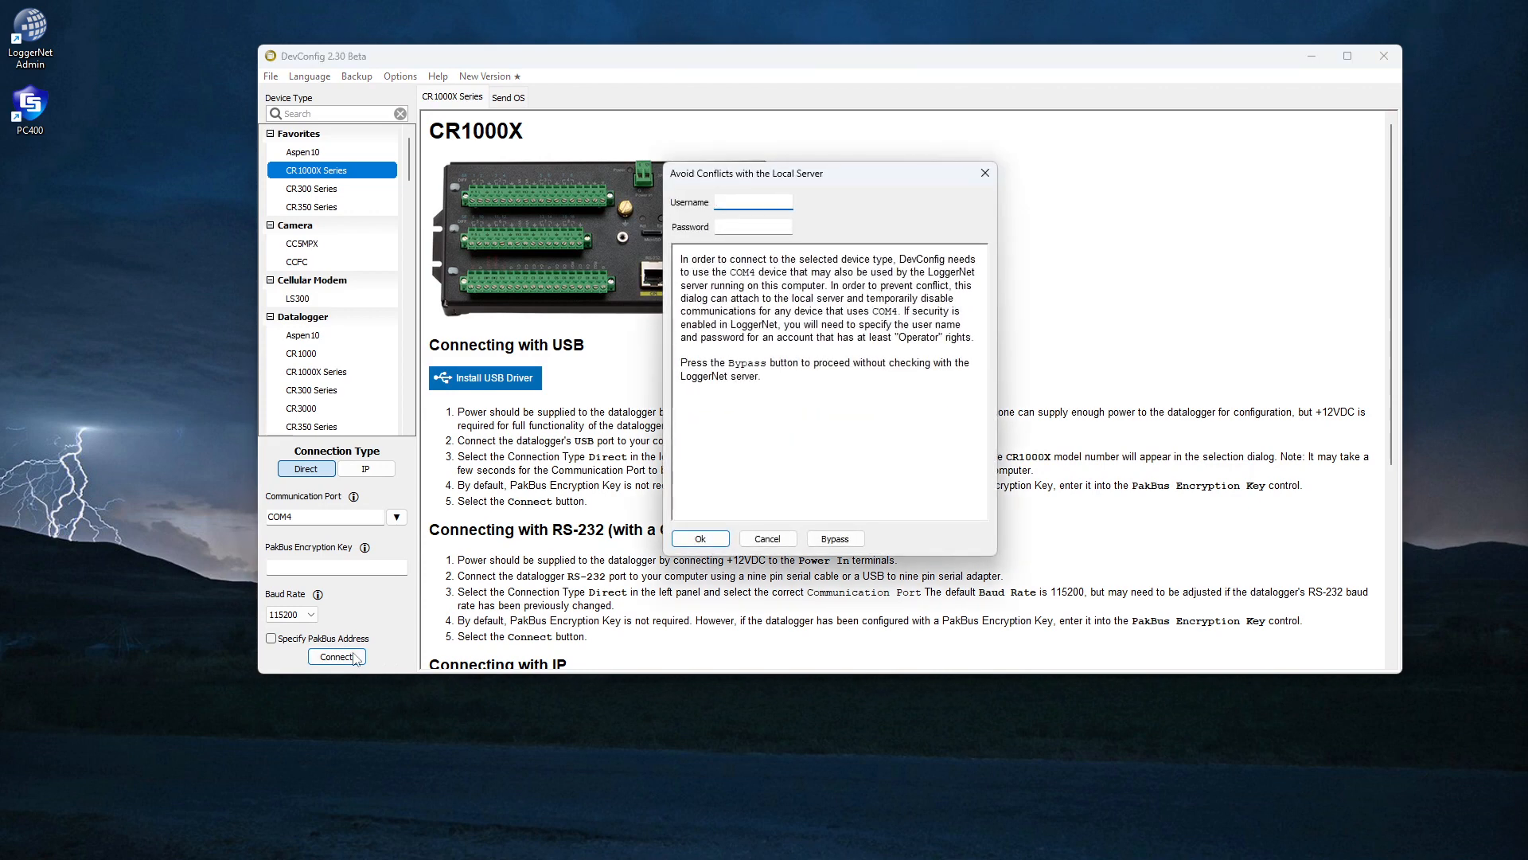
pyautogui.click(700, 538)
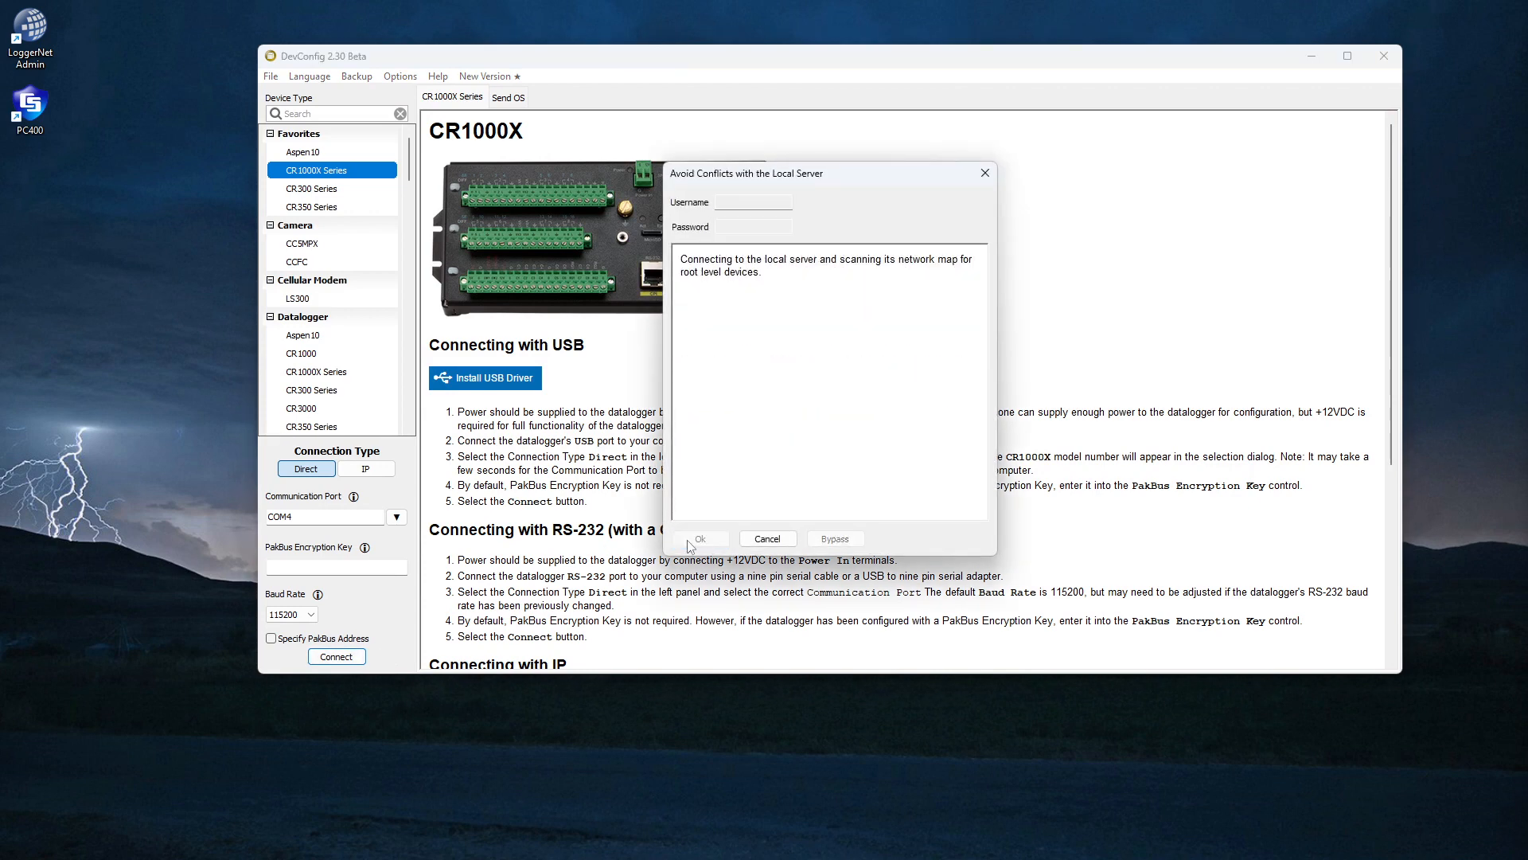
pyautogui.click(699, 538)
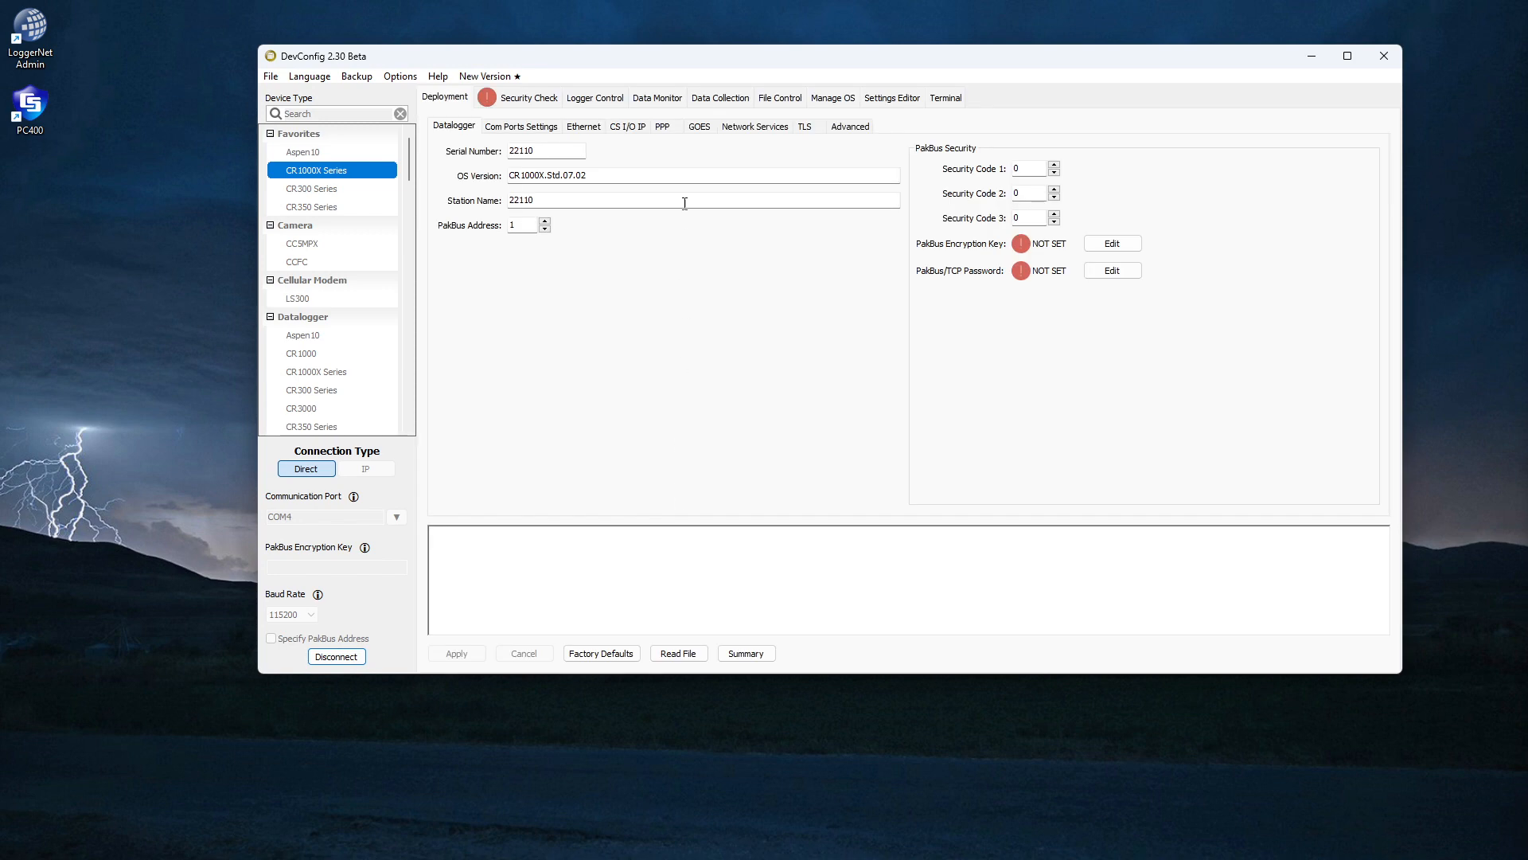
pyautogui.click(656, 97)
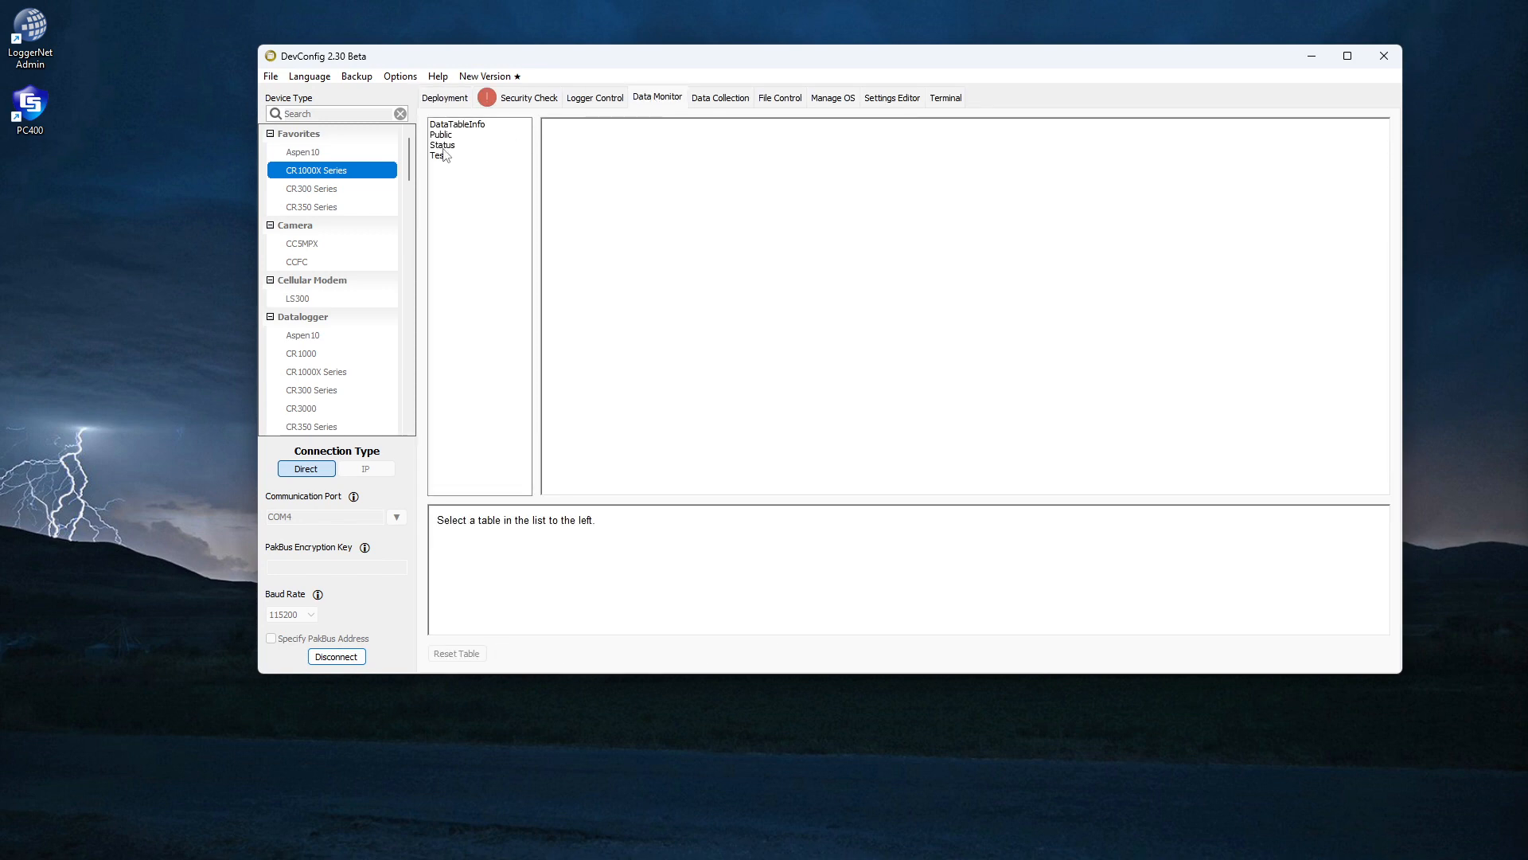
pyautogui.click(442, 145)
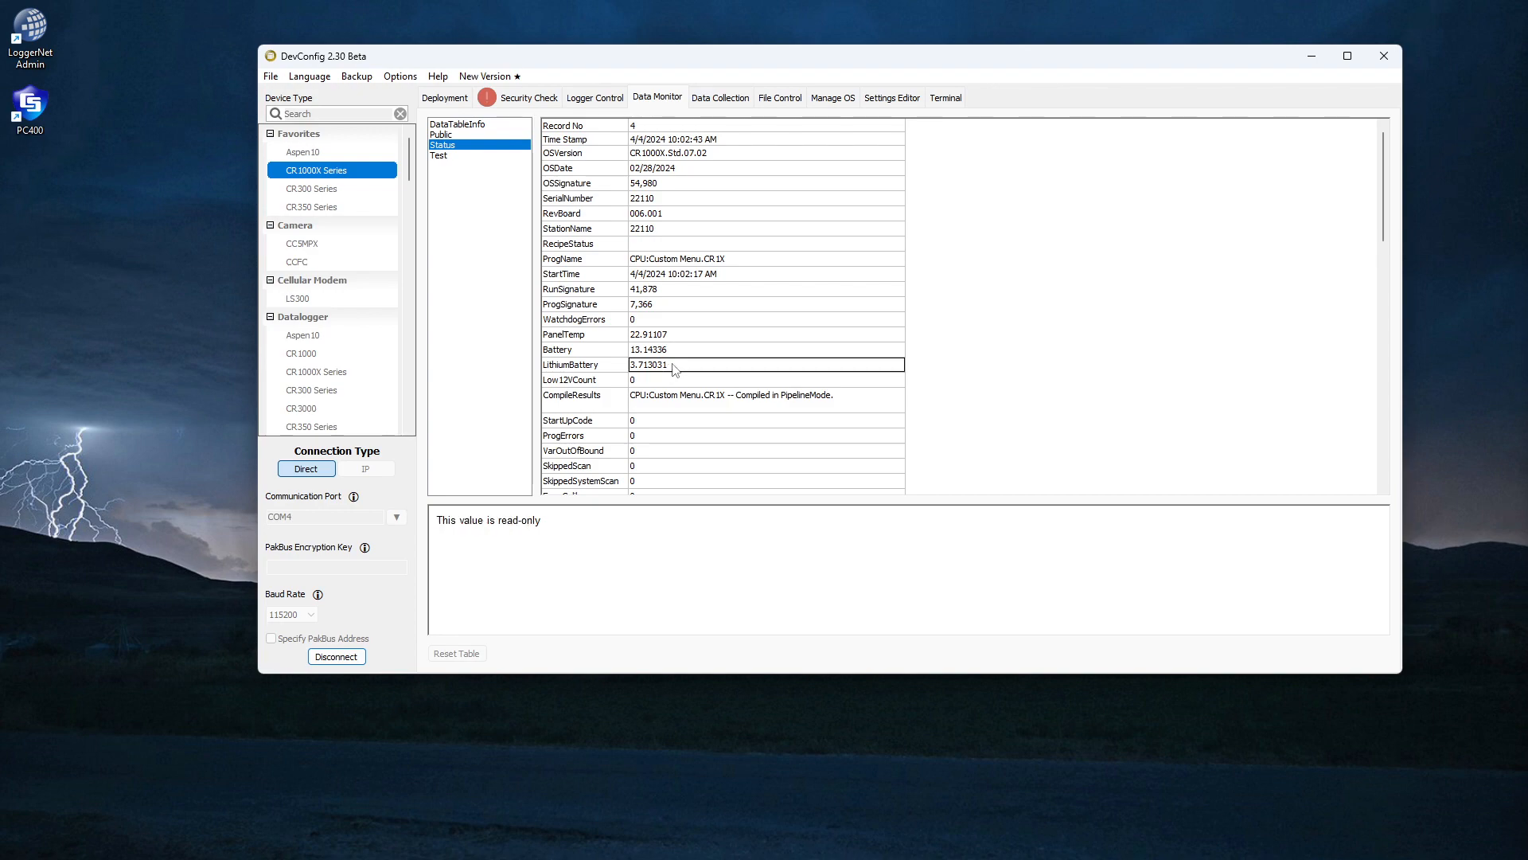